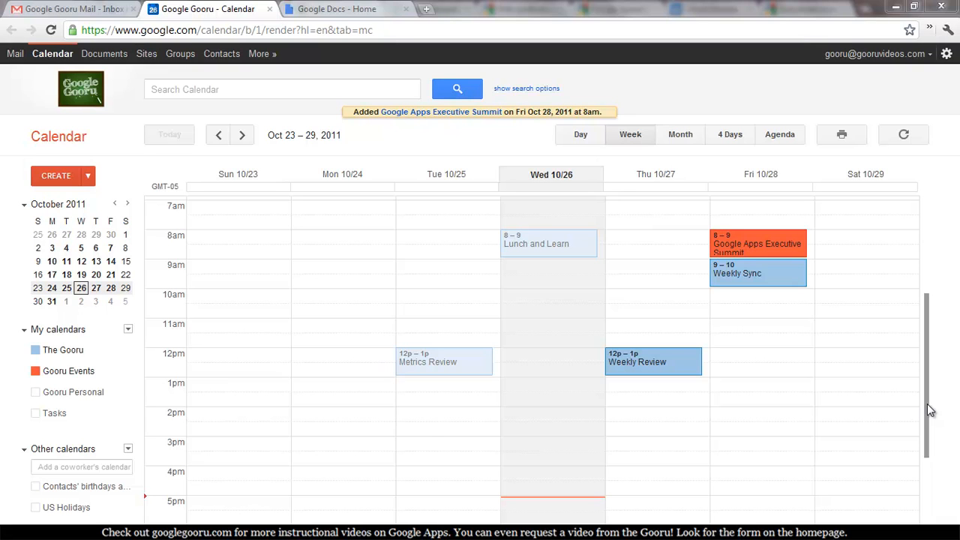
mouse_move(623, 462)
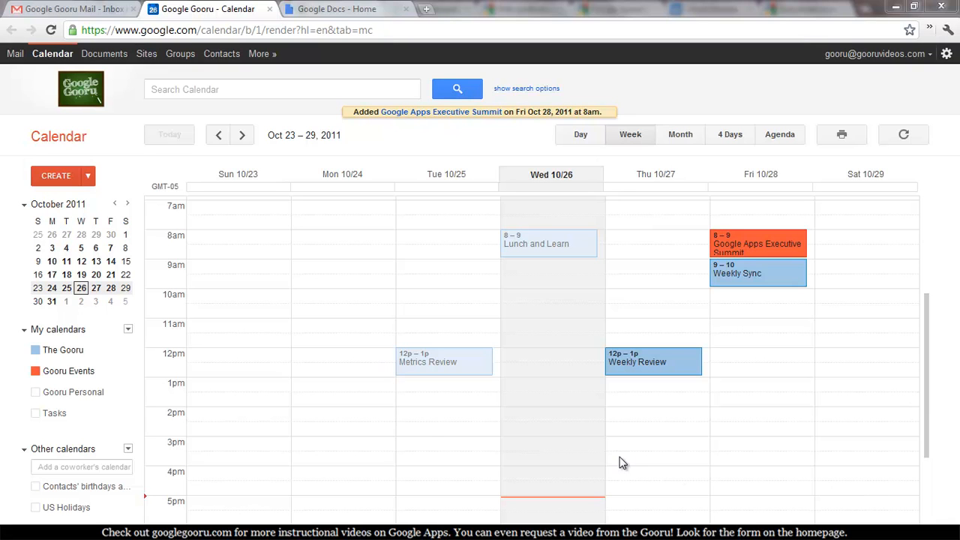
mouse_move(73, 392)
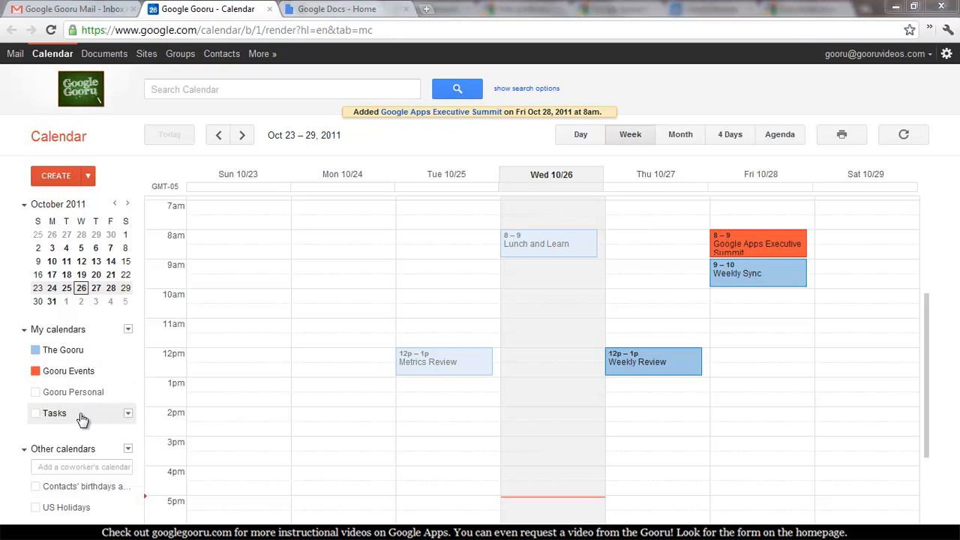
mouse_move(72, 391)
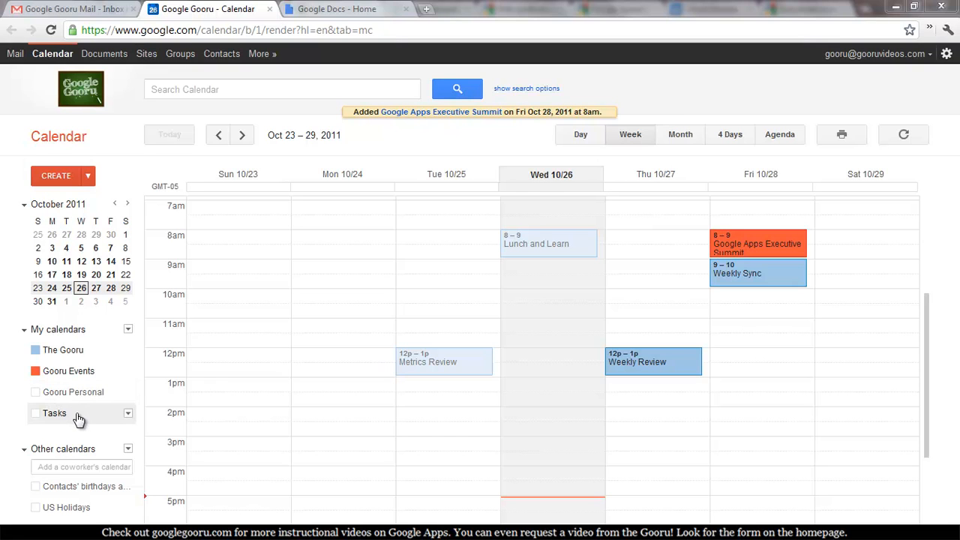
mouse_move(78, 450)
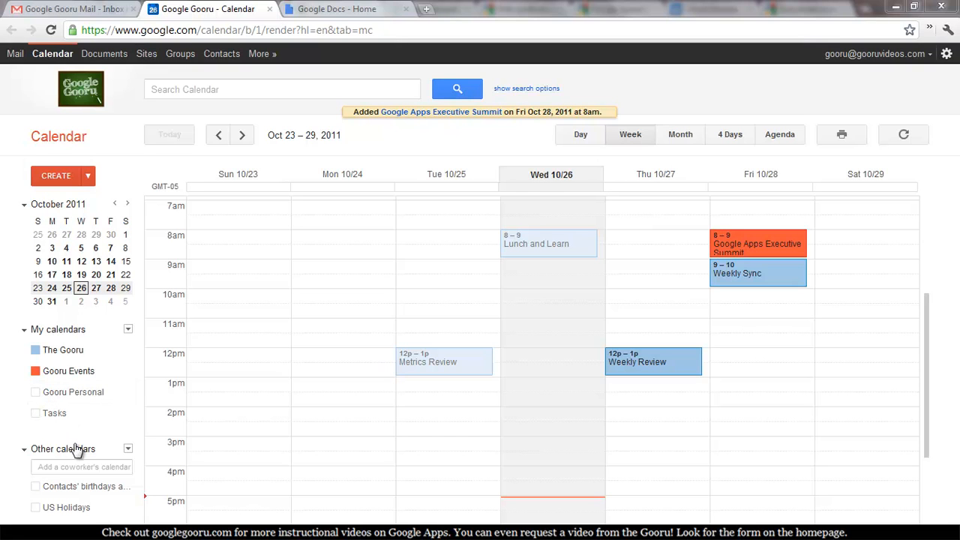
mouse_move(48, 454)
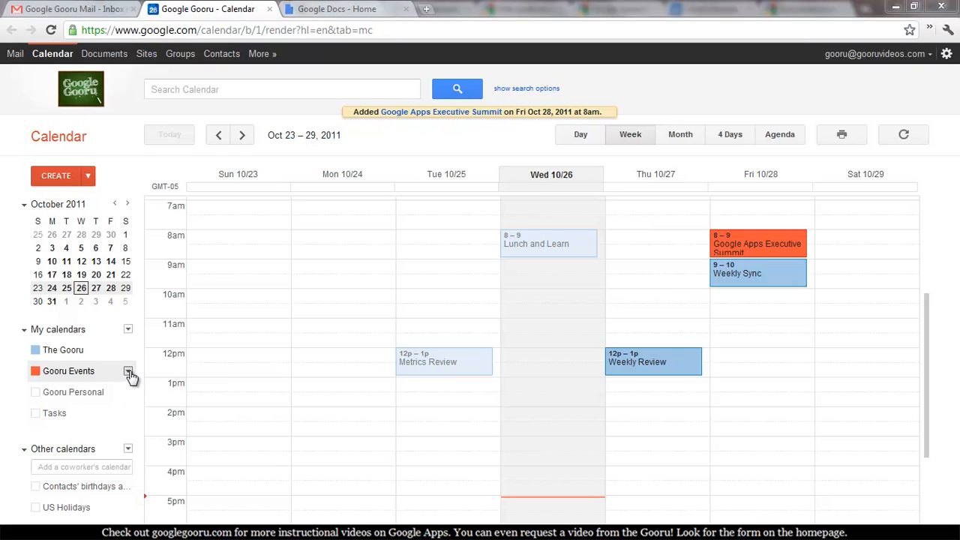
Step: Reach the Gooru Events settings page from the calendar's options menu
click(129, 372)
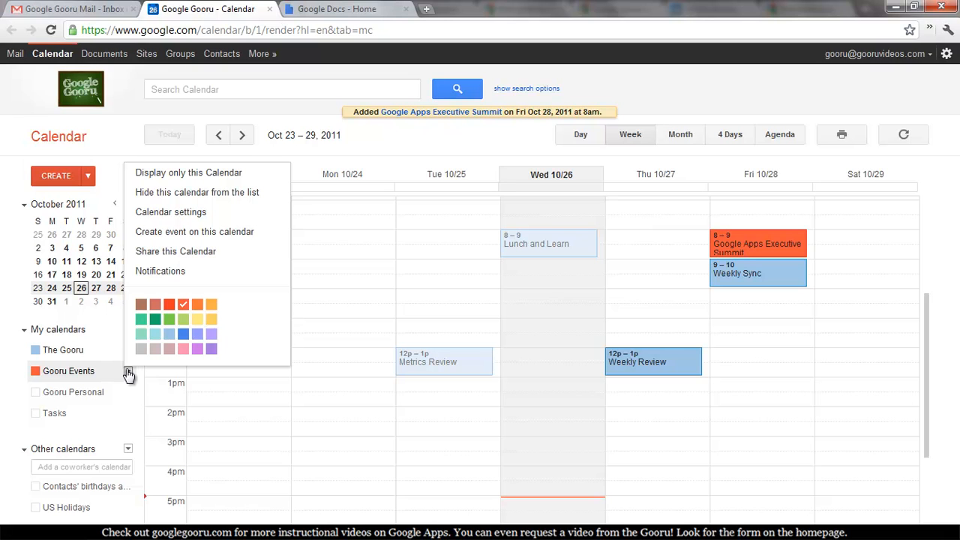
mouse_move(204, 237)
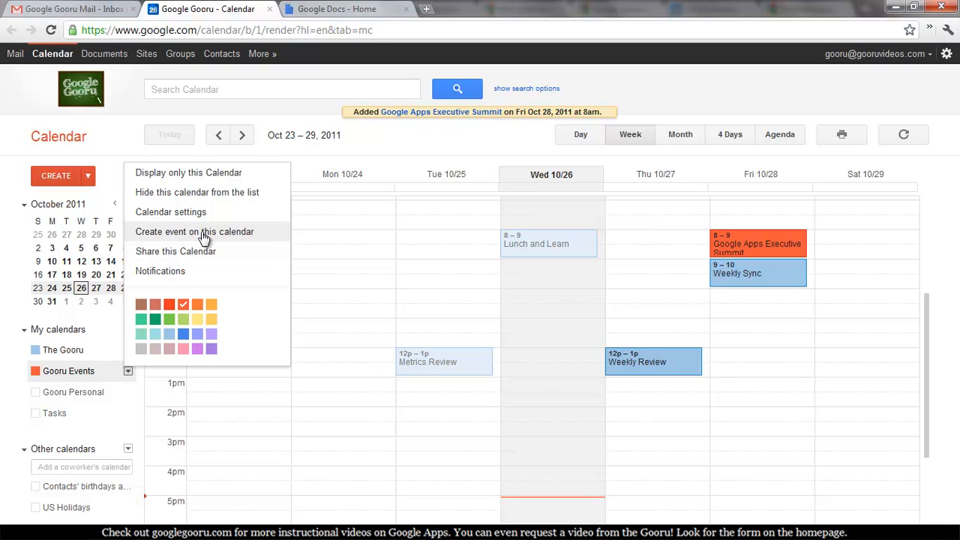
click(171, 211)
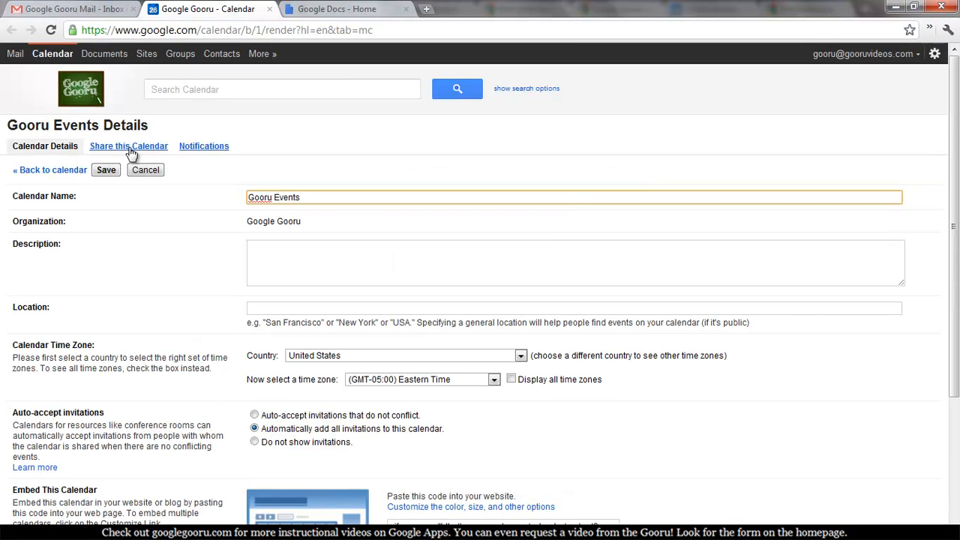
Step: Share Gooru Events with others, the whole organization, and the public
click(129, 146)
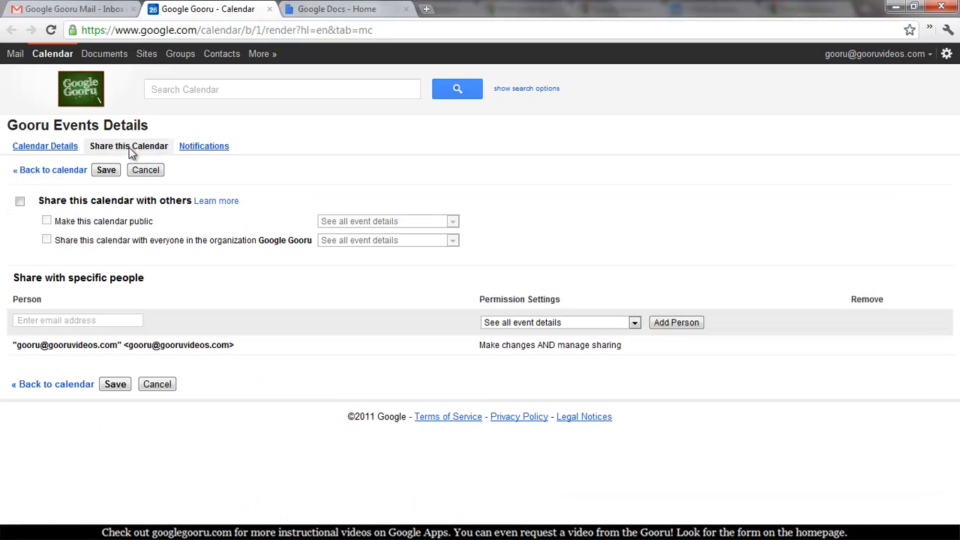
click(19, 201)
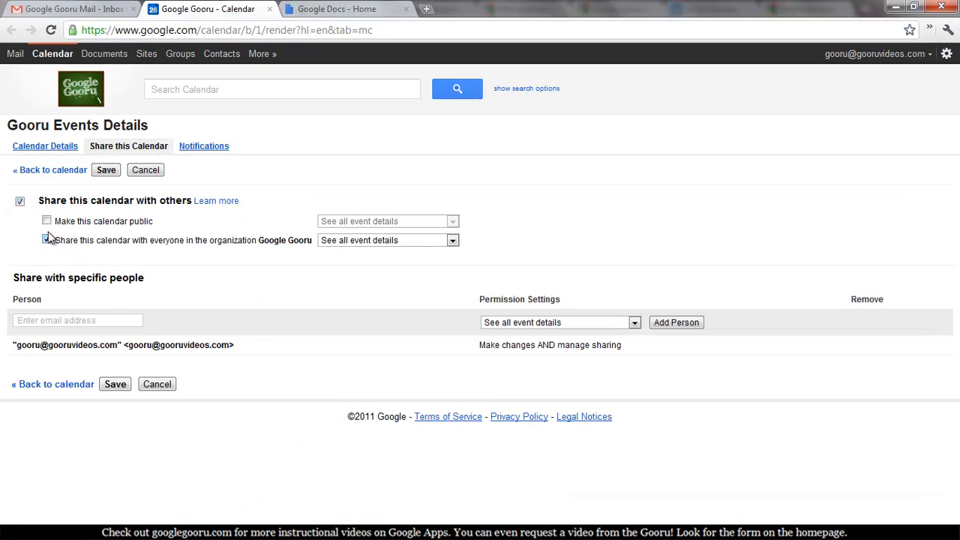
click(47, 221)
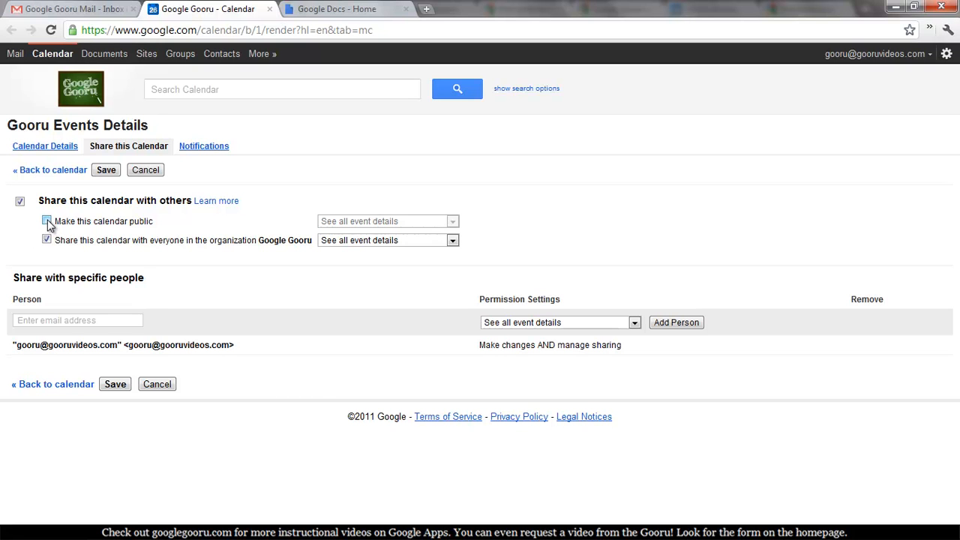
click(45, 220)
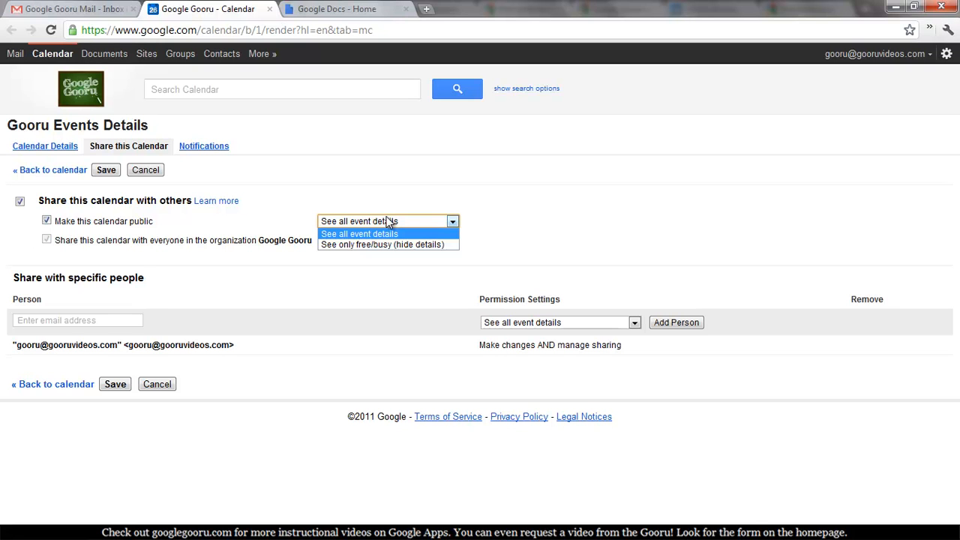
Step: Set public visibility to See all event details, save, and confirm the warning with Yes
click(360, 234)
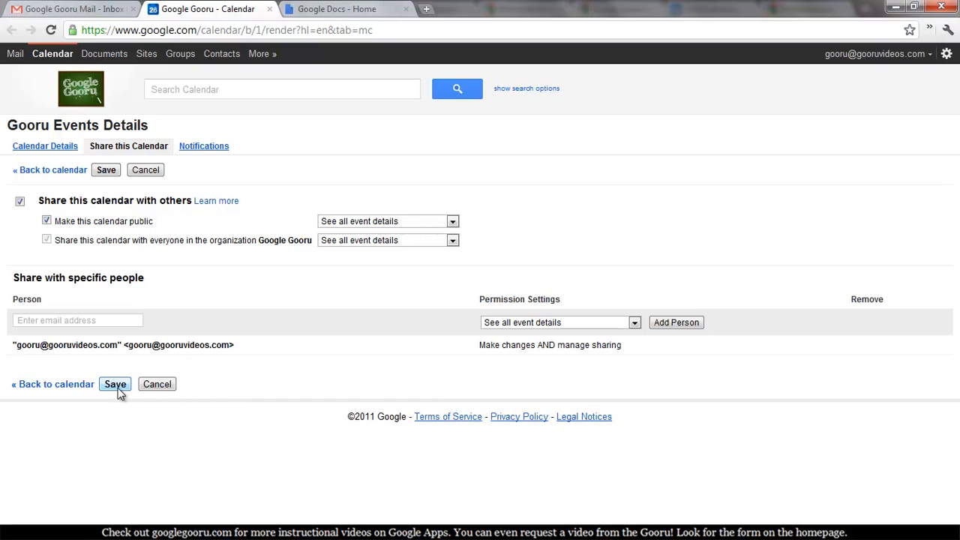
click(114, 384)
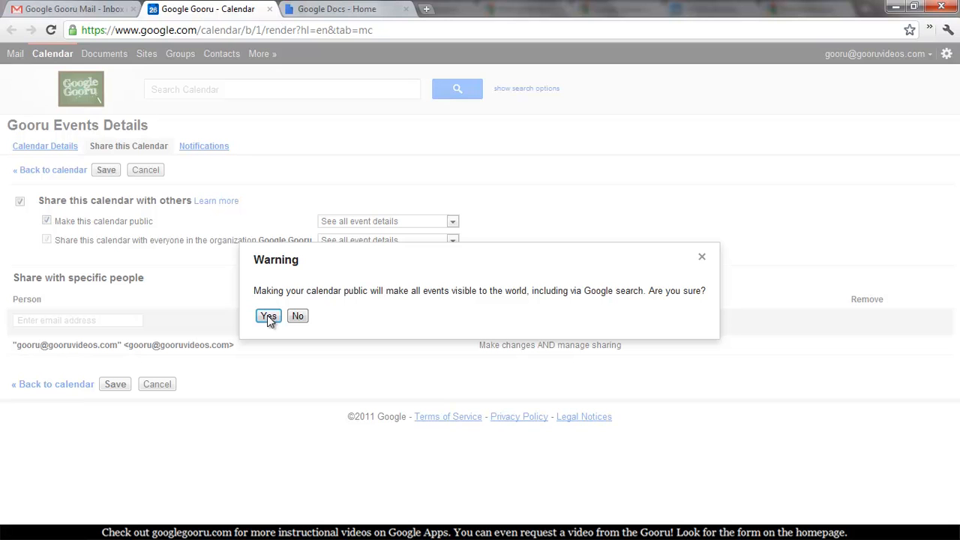
click(267, 315)
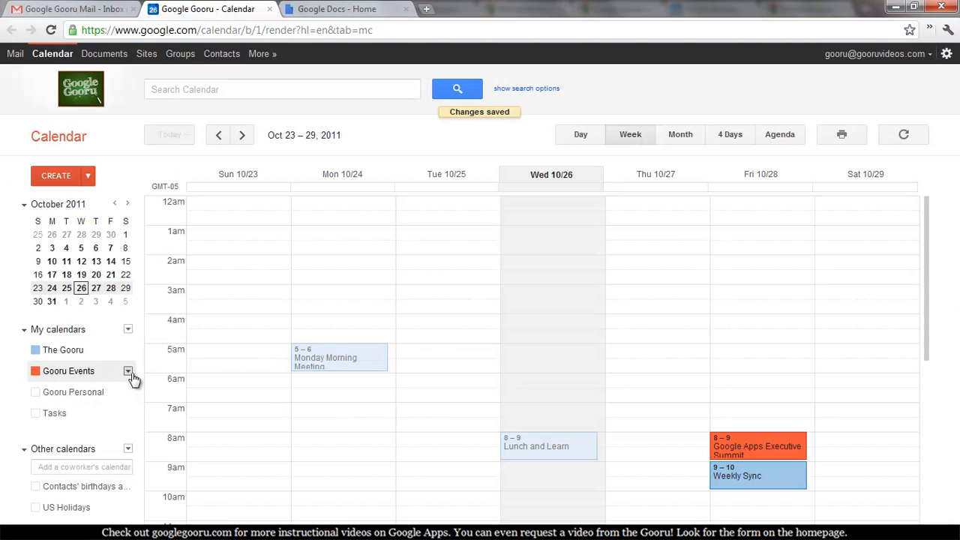
Step: Return to Gooru Events Calendar Details and reveal its public HTML calendar address
click(129, 371)
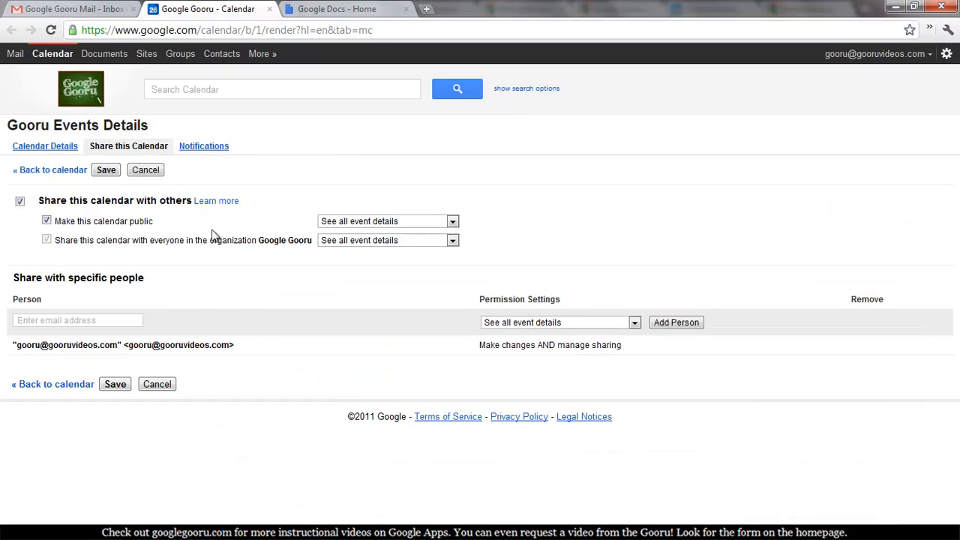
mouse_move(97, 228)
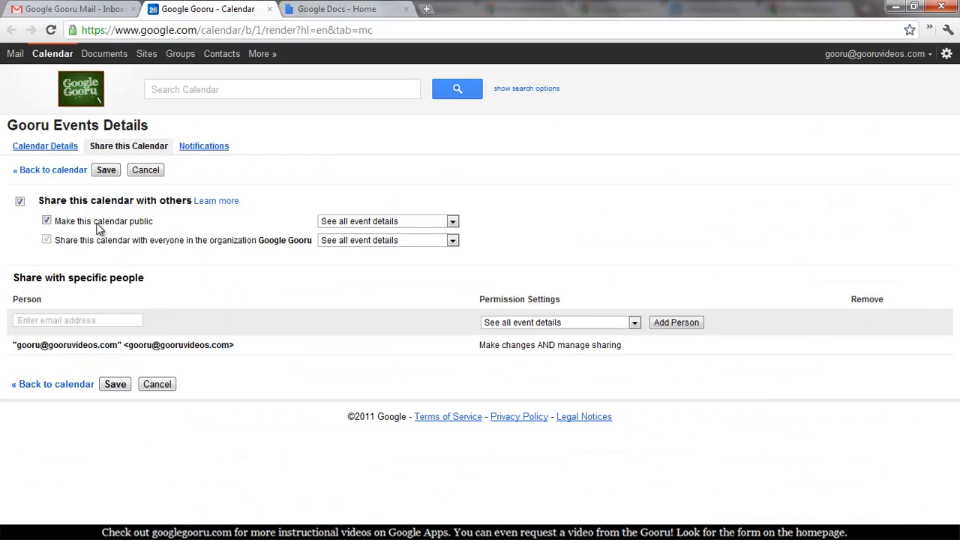
click(45, 145)
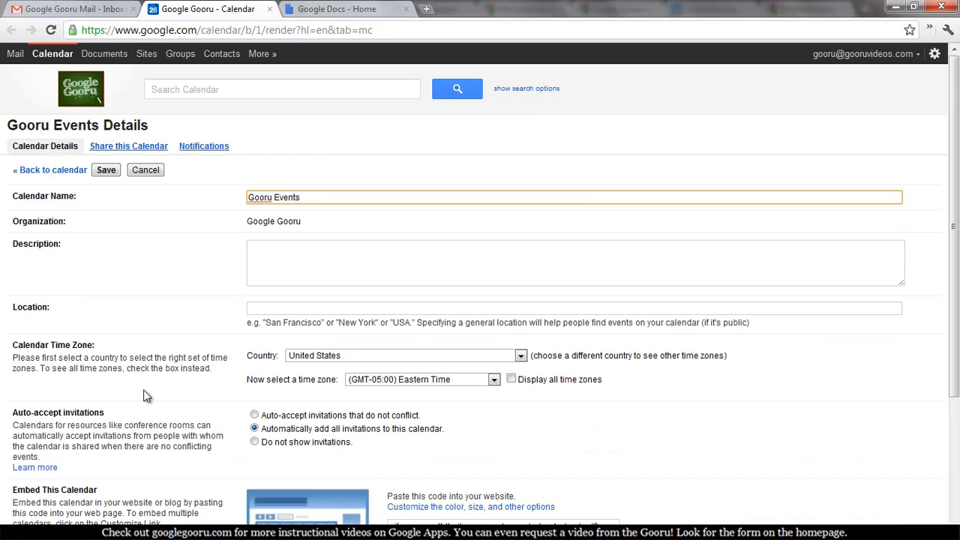
scroll(down, 3)
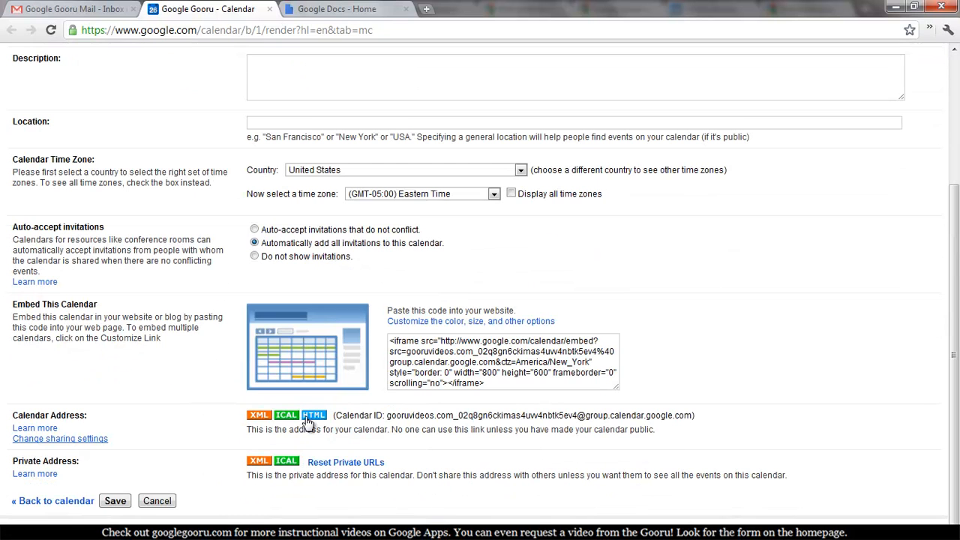
click(314, 414)
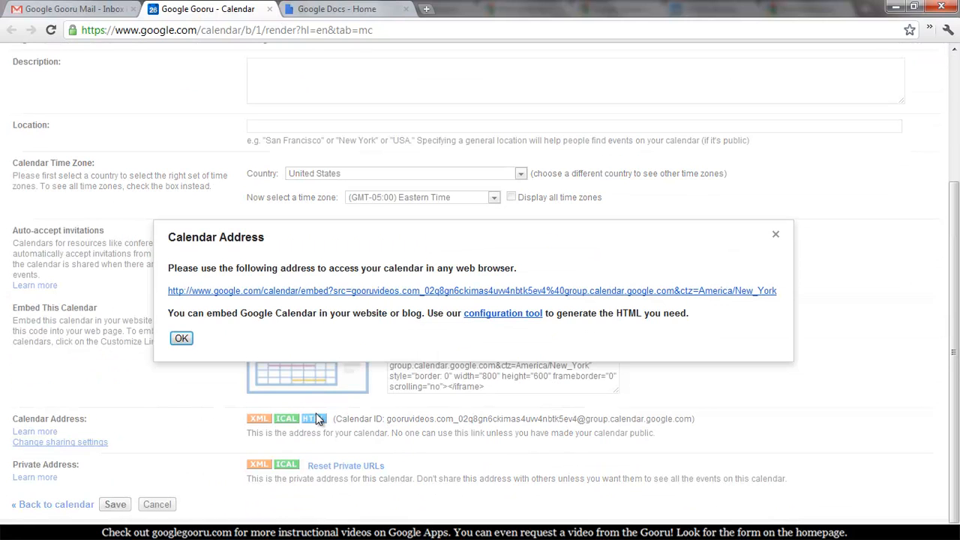
Step: Open the public Gooru Events calendar URL in a new browser tab
right_click(471, 291)
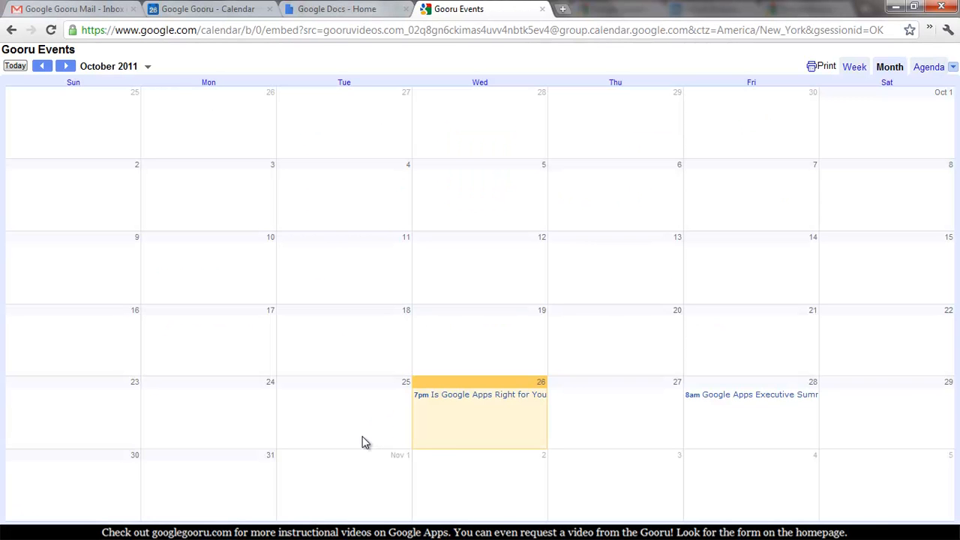
mouse_move(408, 377)
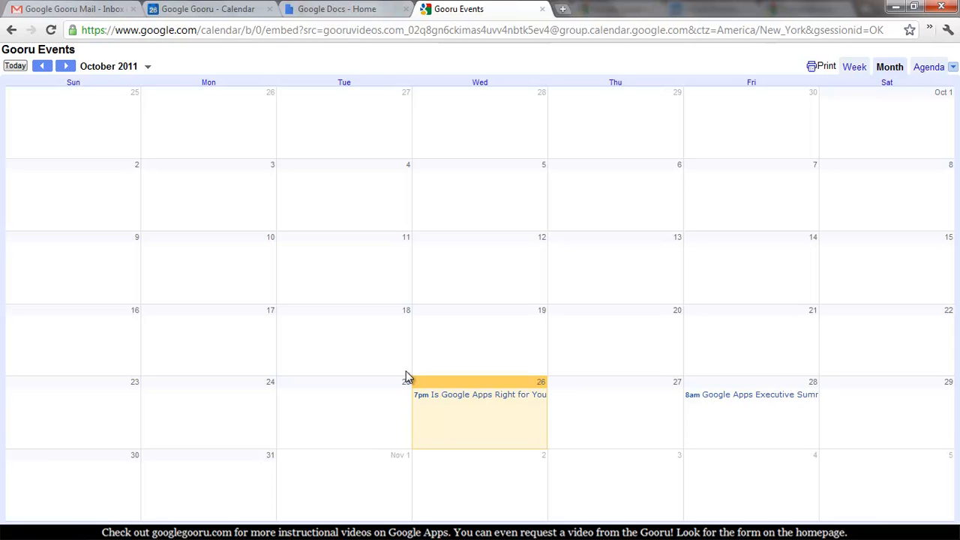